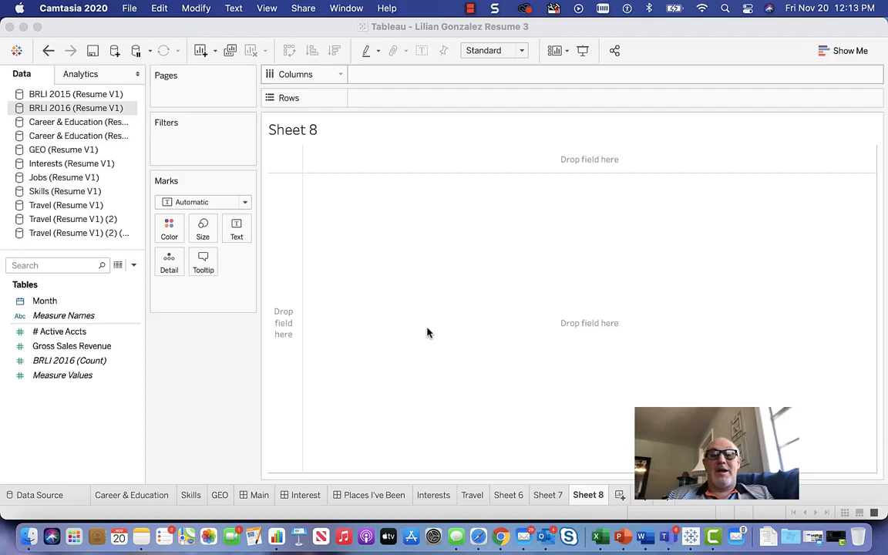
mouse_move(148, 111)
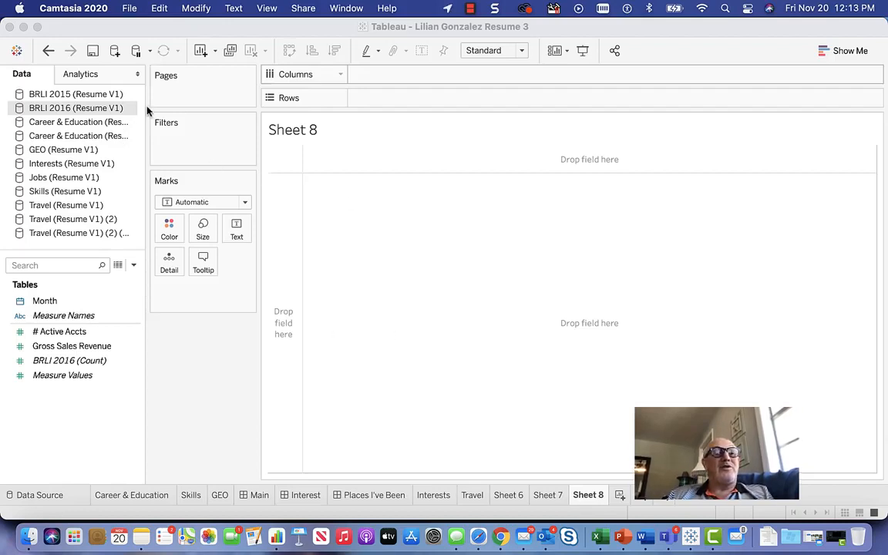
mouse_move(83, 291)
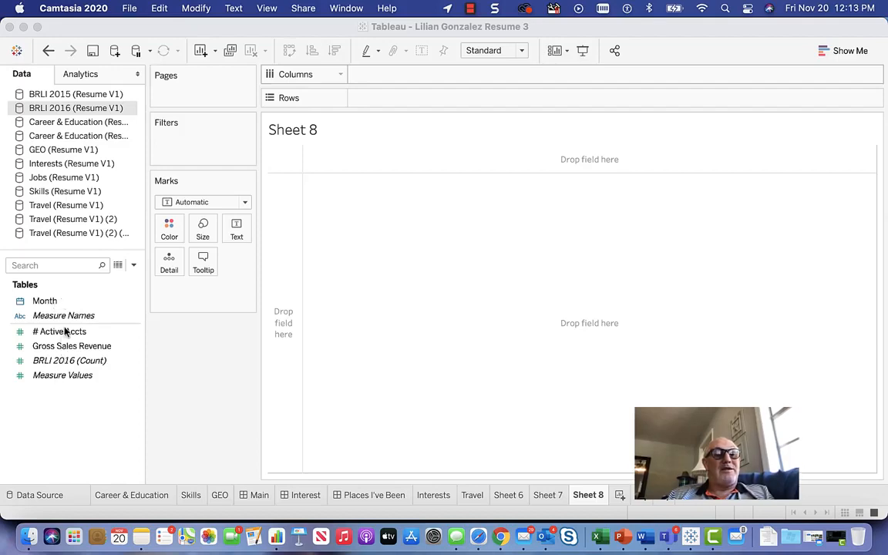
mouse_move(70, 345)
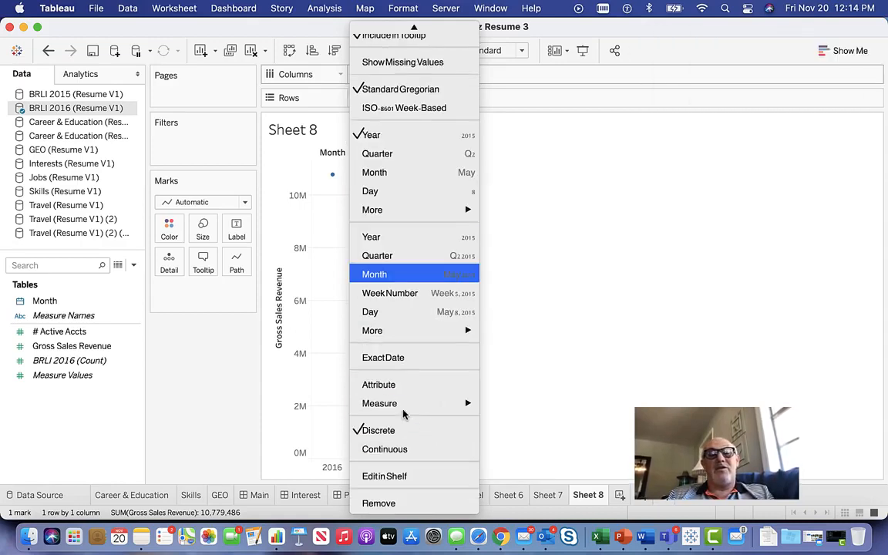
Switch the Month pill from Year to Month so revenue plots January–December 2016
left_click(373, 275)
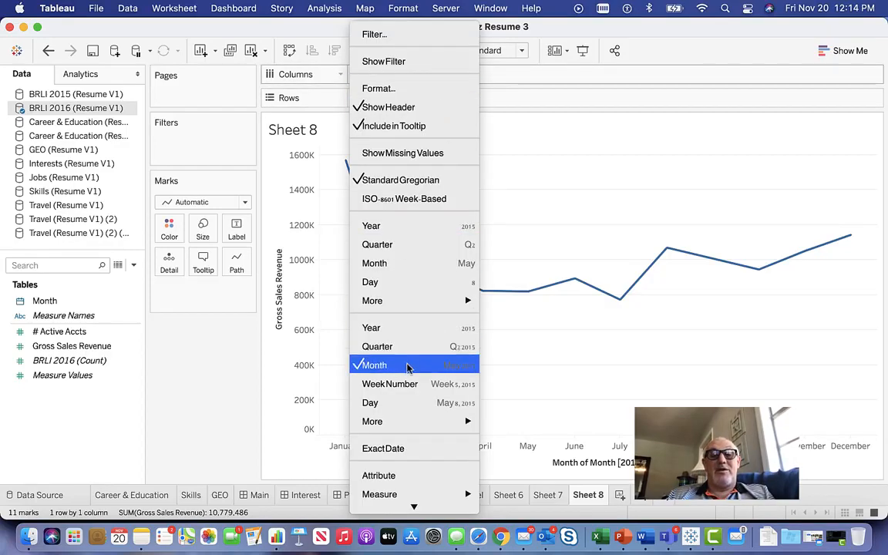
left_click(372, 363)
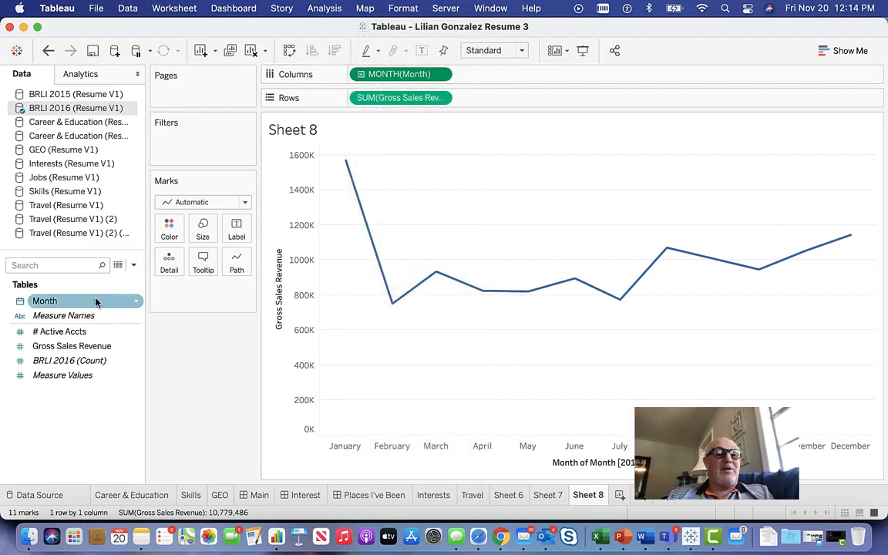
Put Month on Pages at the Month level, currently showing January 2016
left_click_drag(43, 300, 163, 129)
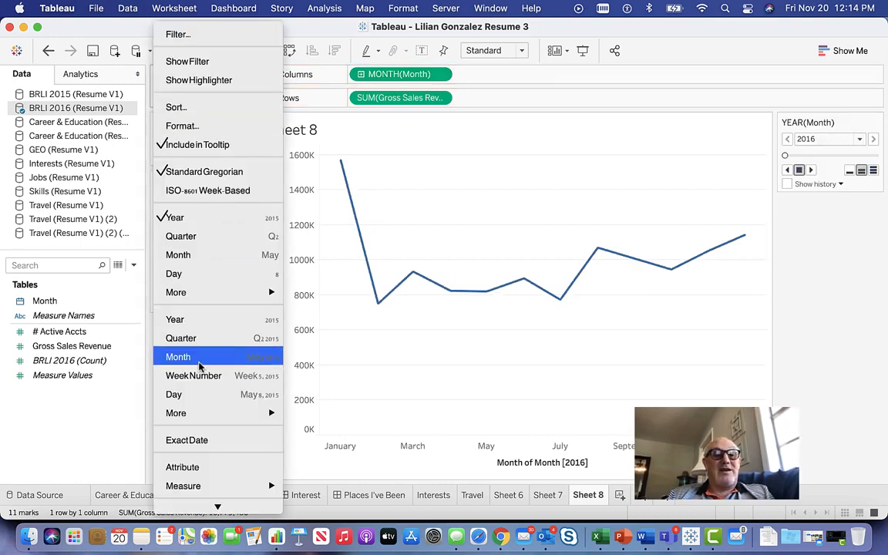
left_click(179, 356)
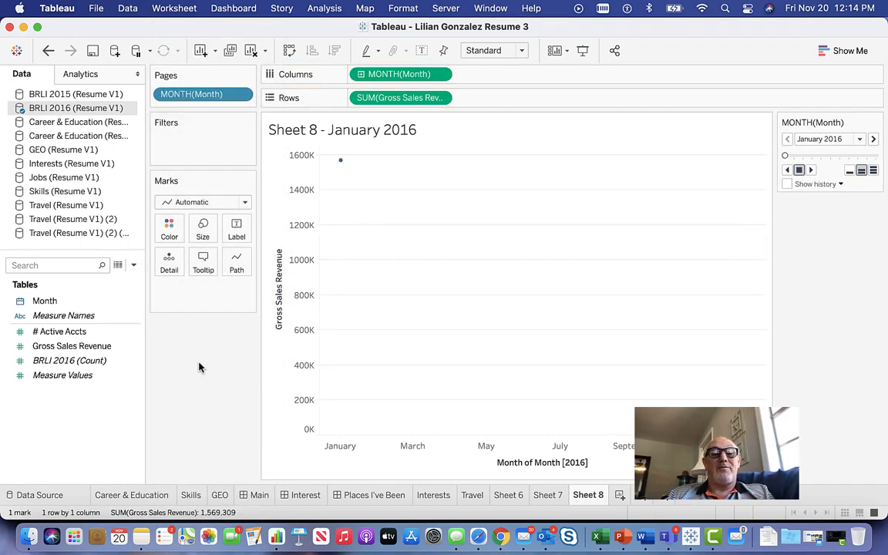
mouse_move(486, 296)
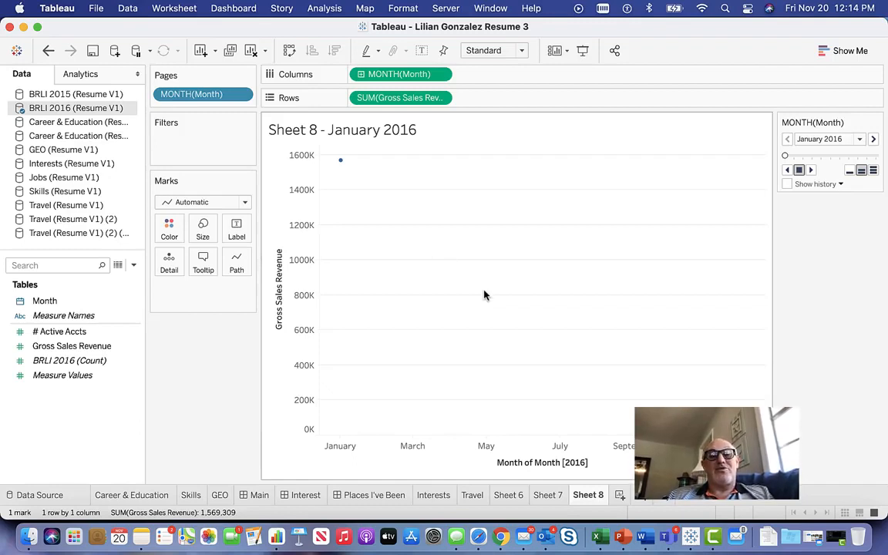
mouse_move(442, 240)
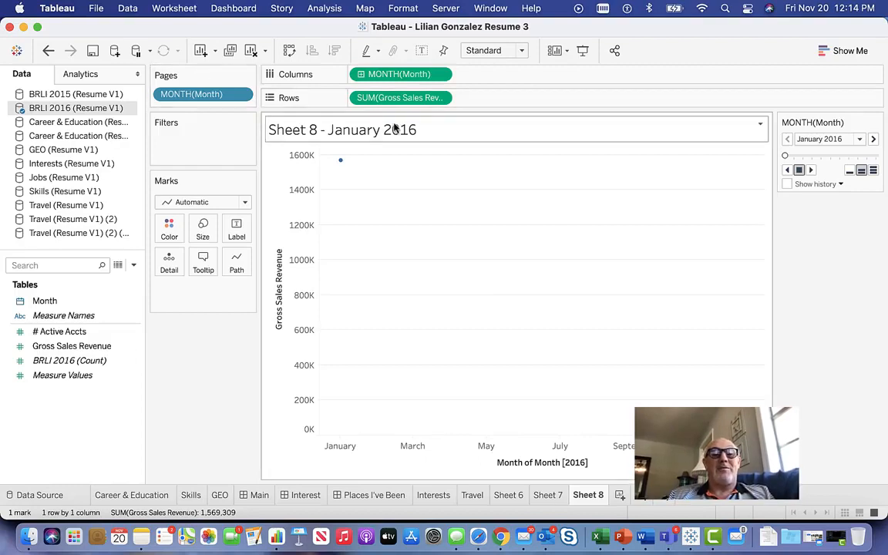
mouse_move(646, 202)
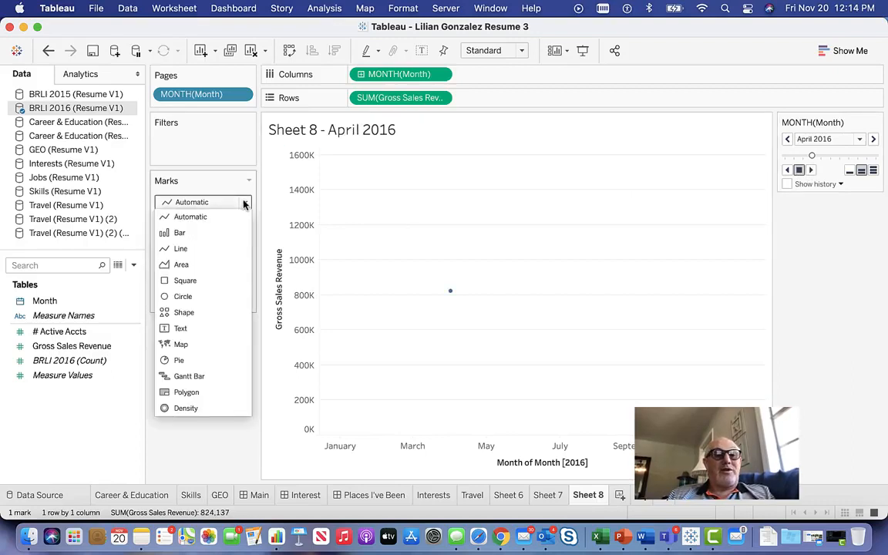
Change the revenue mark type to Square
left_click(185, 281)
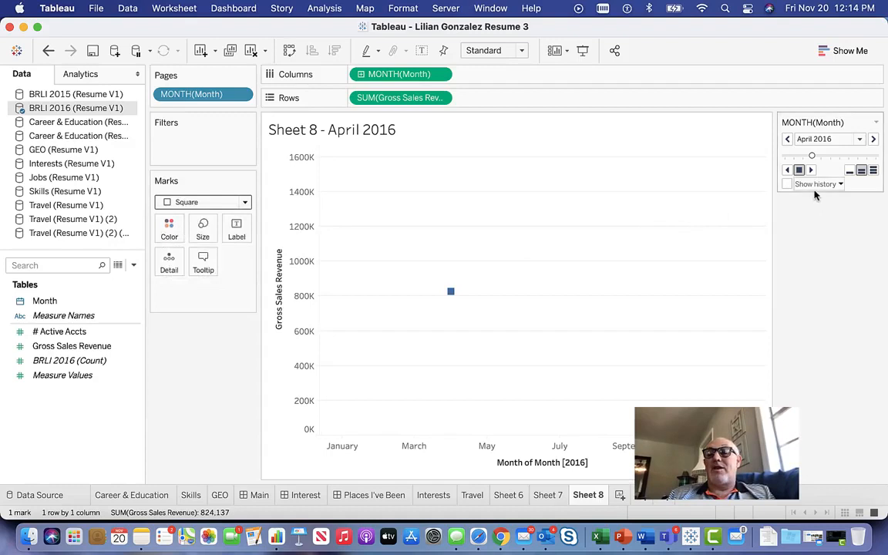
left_click(787, 183)
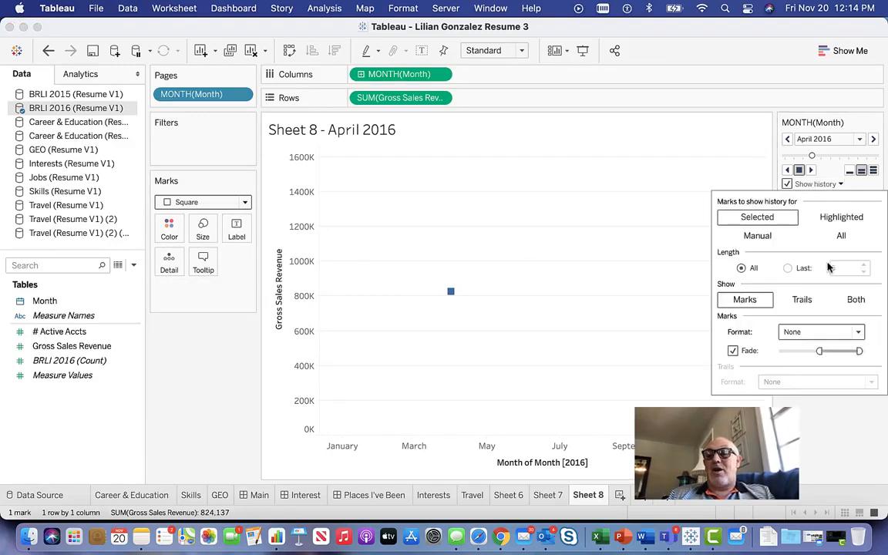
Show Both marks and trails, format the trail red dashed, and apply to All marks
left_click(855, 299)
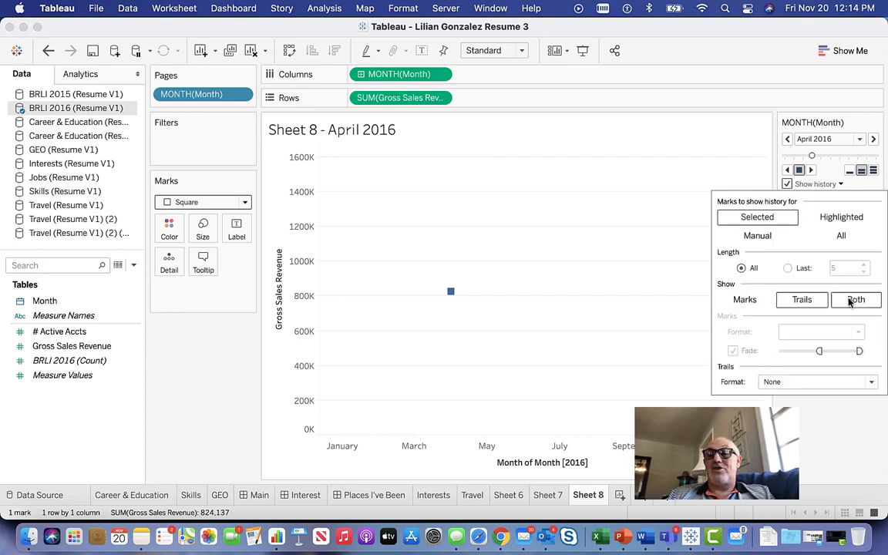
left_click(855, 299)
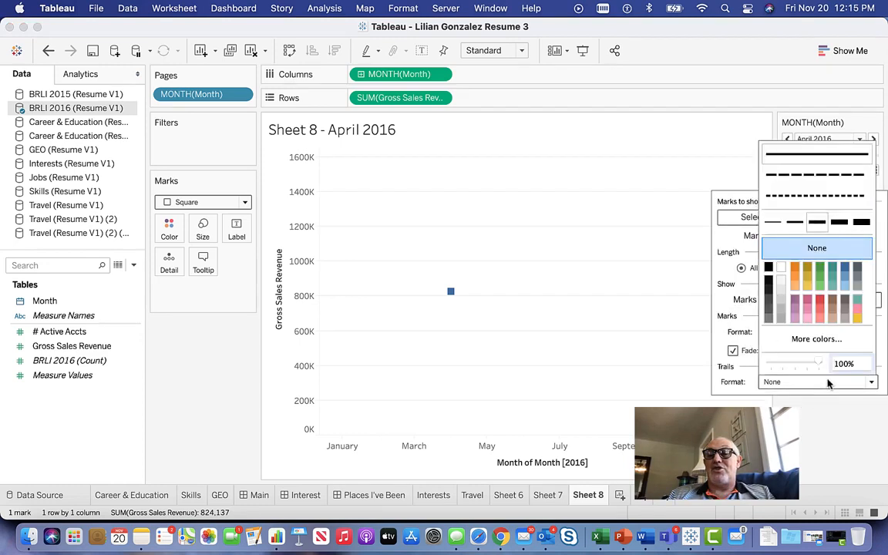
left_click(796, 268)
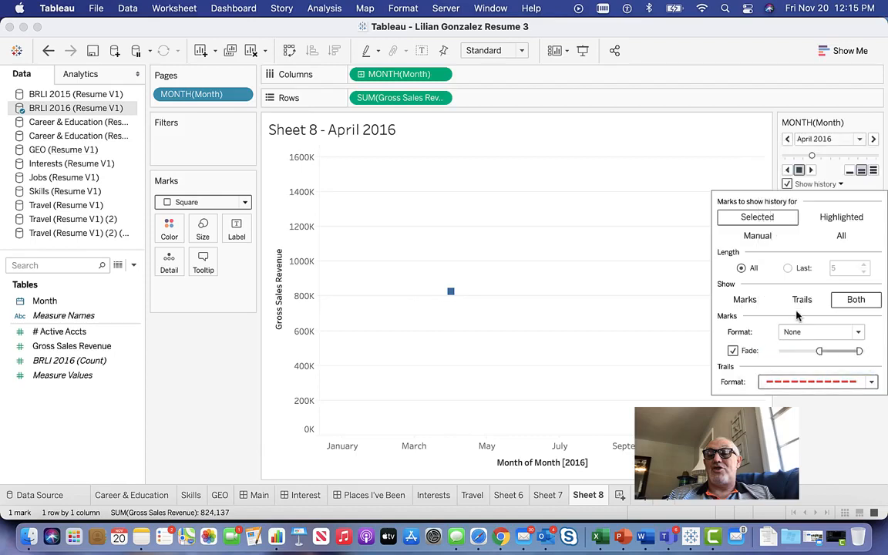
left_click(840, 236)
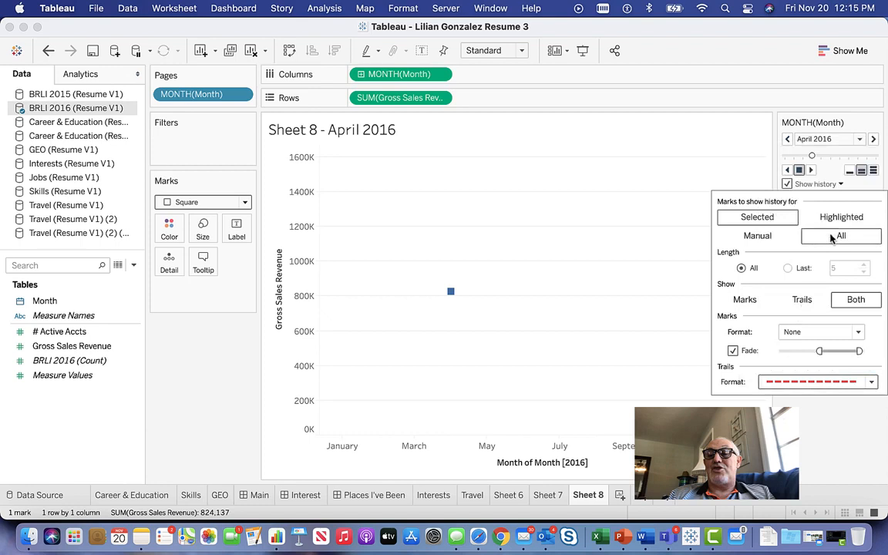
left_click(840, 236)
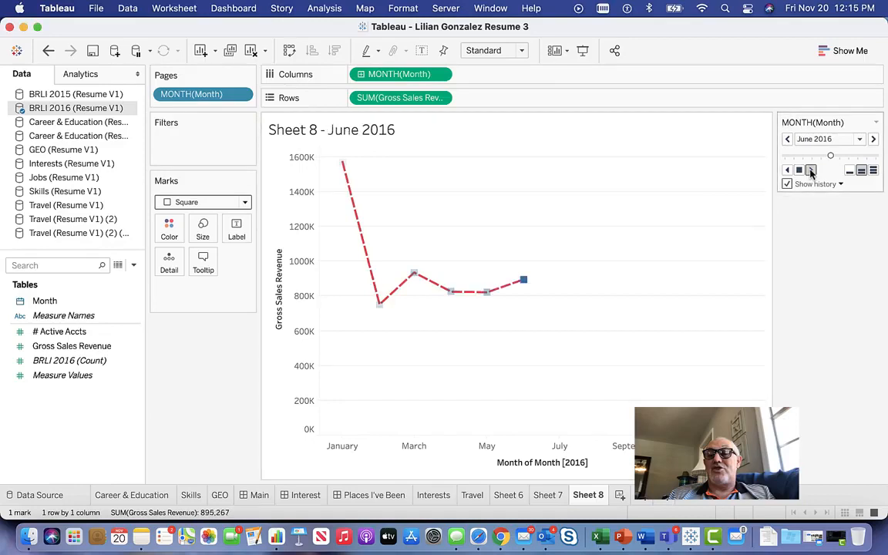
Play the page animation through to December 2016, tracing the red dashed trail
left_click(872, 139)
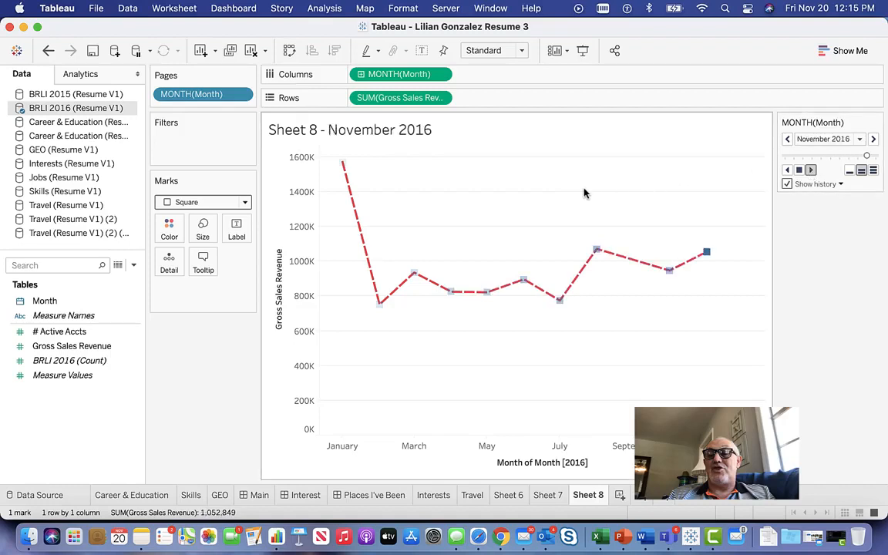
left_click(872, 139)
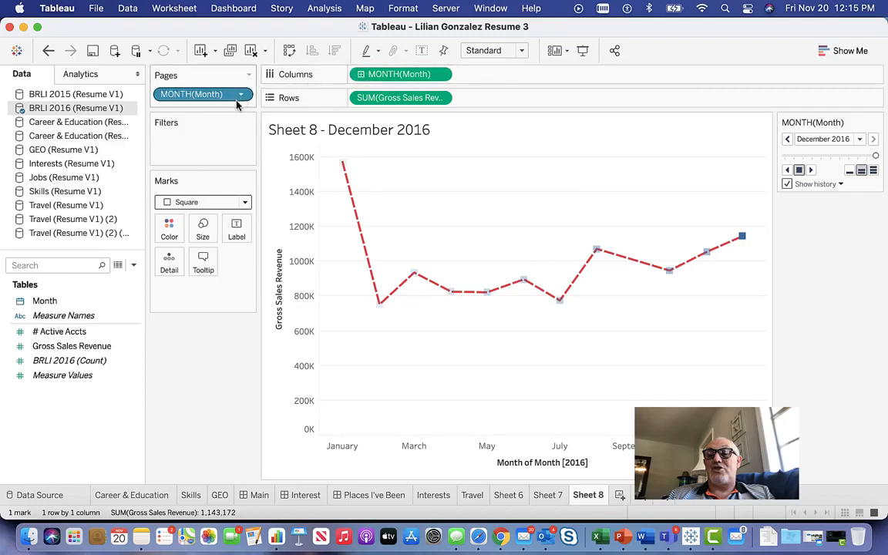
mouse_move(527, 212)
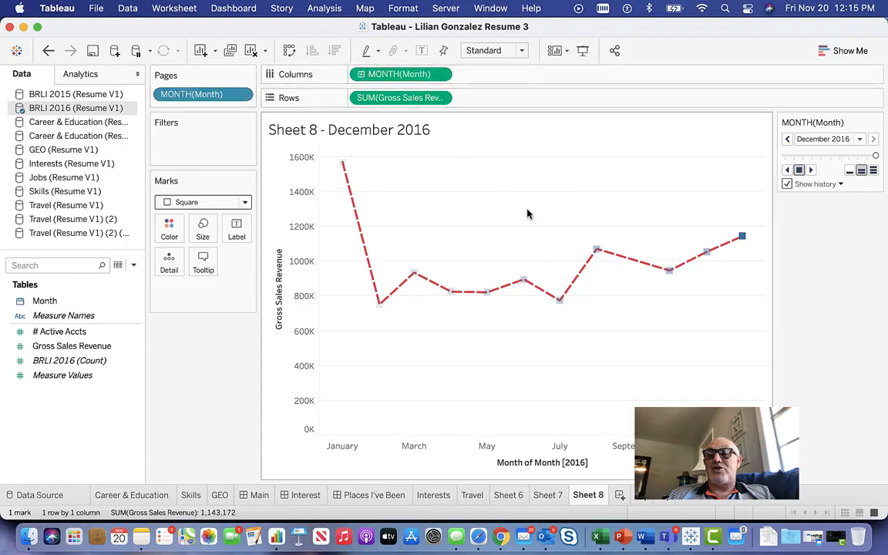